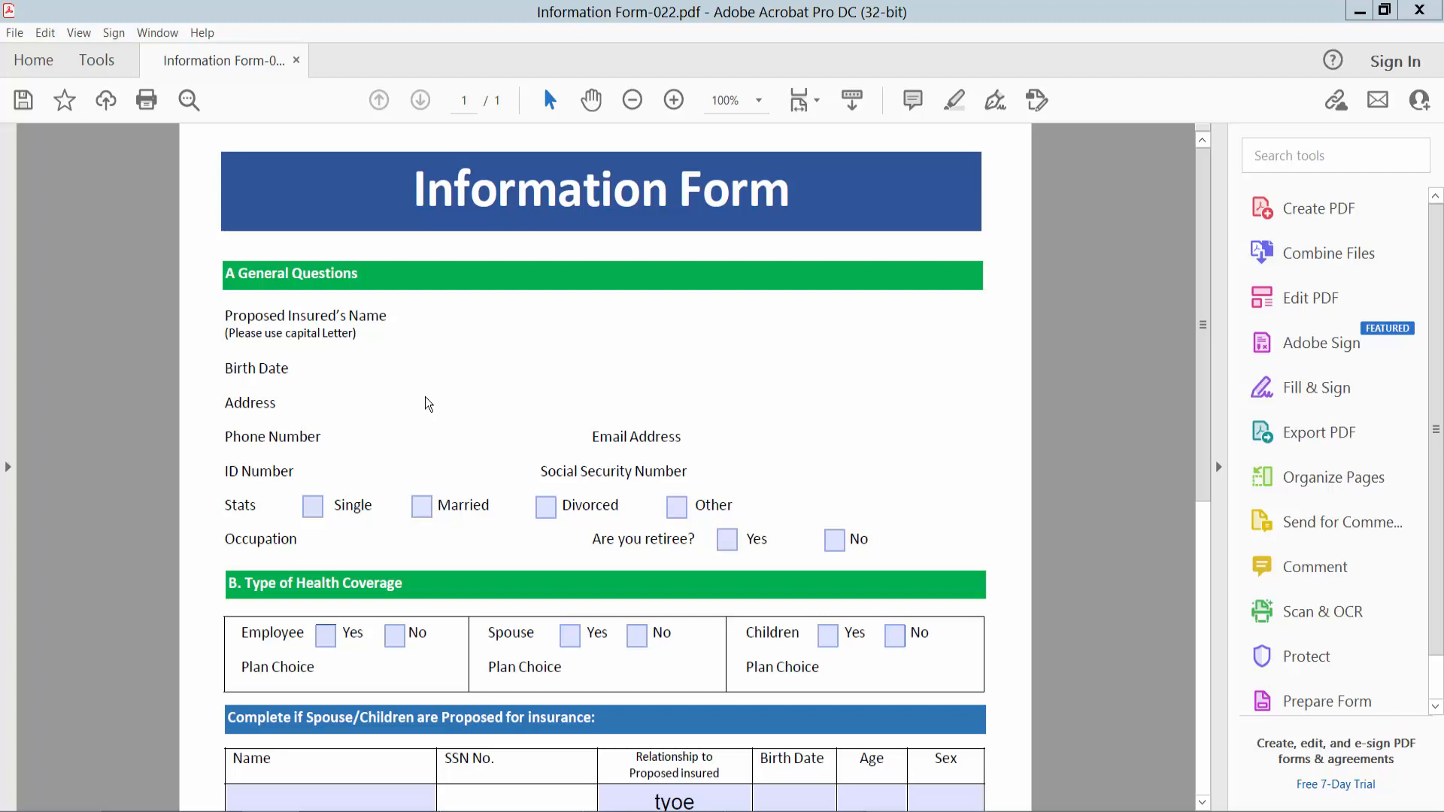
pyautogui.moveTo(746, 50)
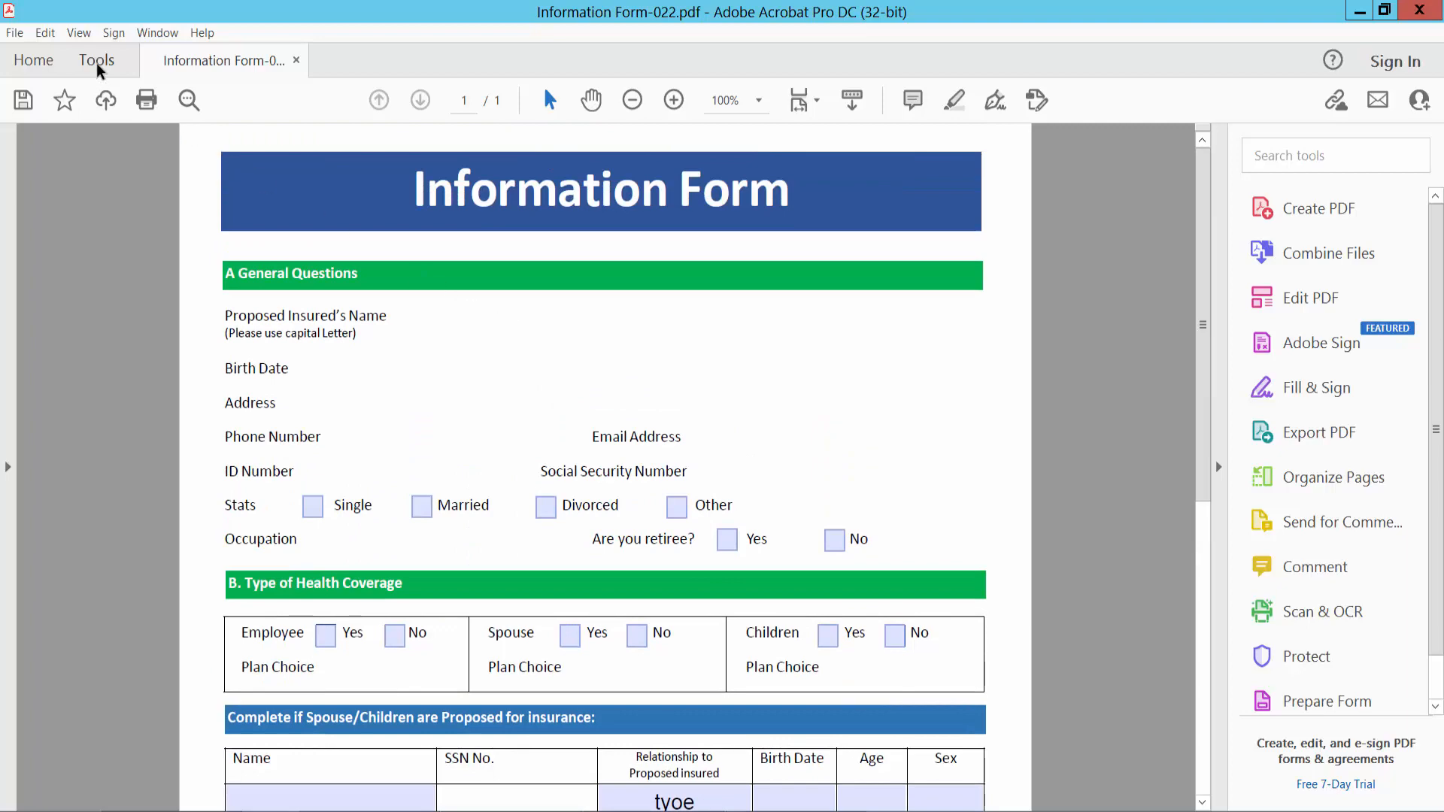
# Open Prepare Form from Tools and select the Add a Text Field tool.
pyautogui.click(96, 60)
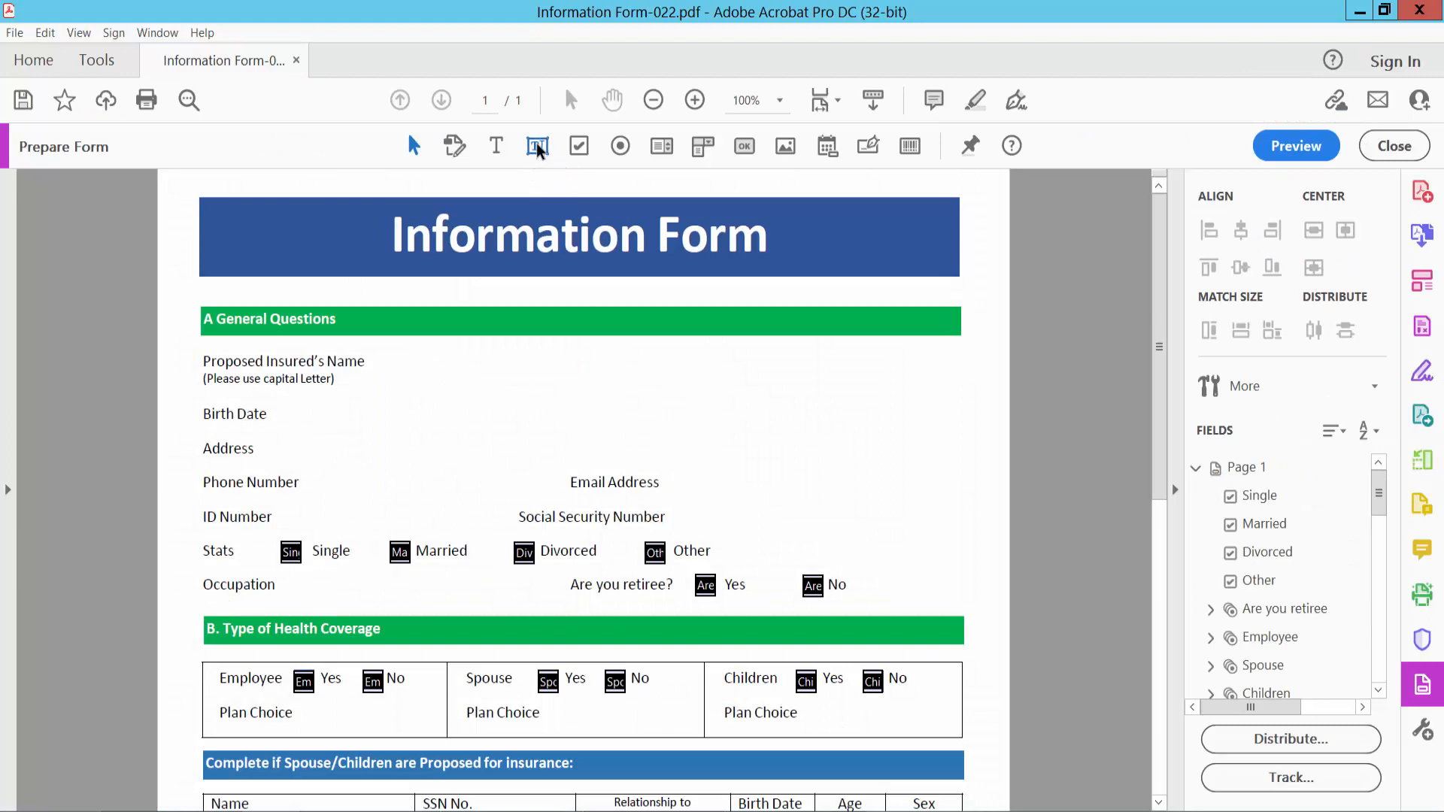
pyautogui.click(537, 145)
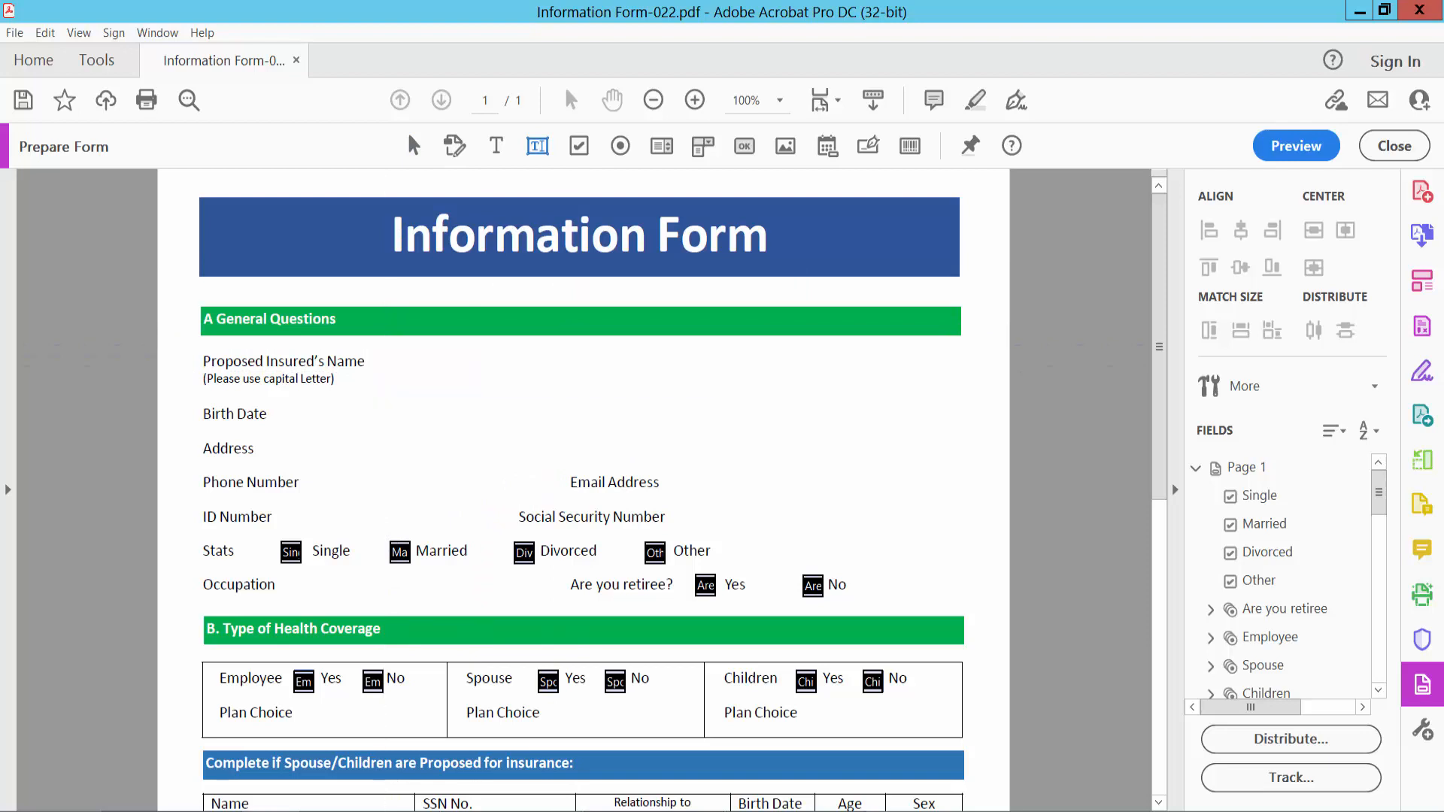
# Open the Text13 field's properties beside Proposed Insured's Name, showing the Appearance settings.
pyautogui.rightClick(434, 368)
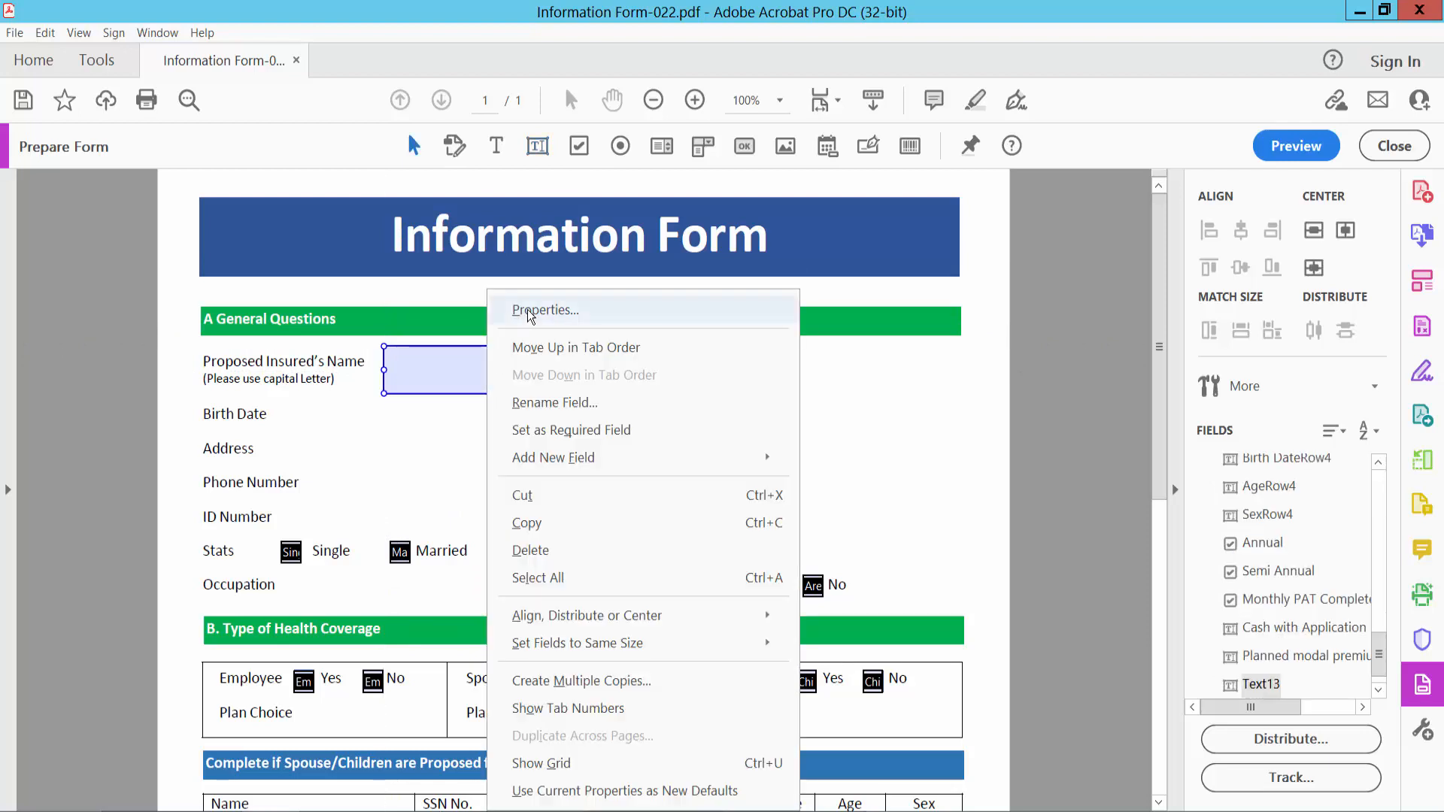
pyautogui.click(544, 309)
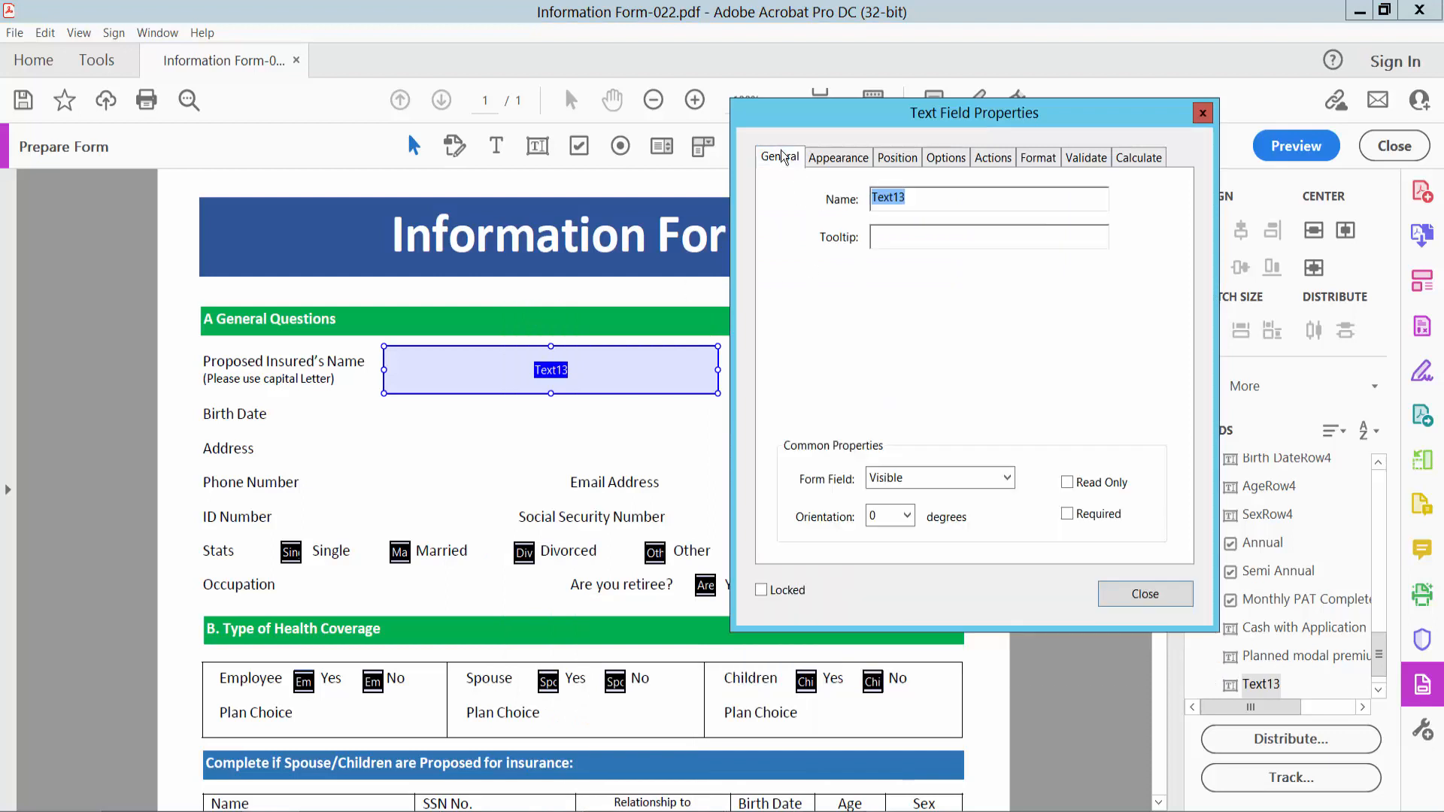
pyautogui.moveTo(921, 200)
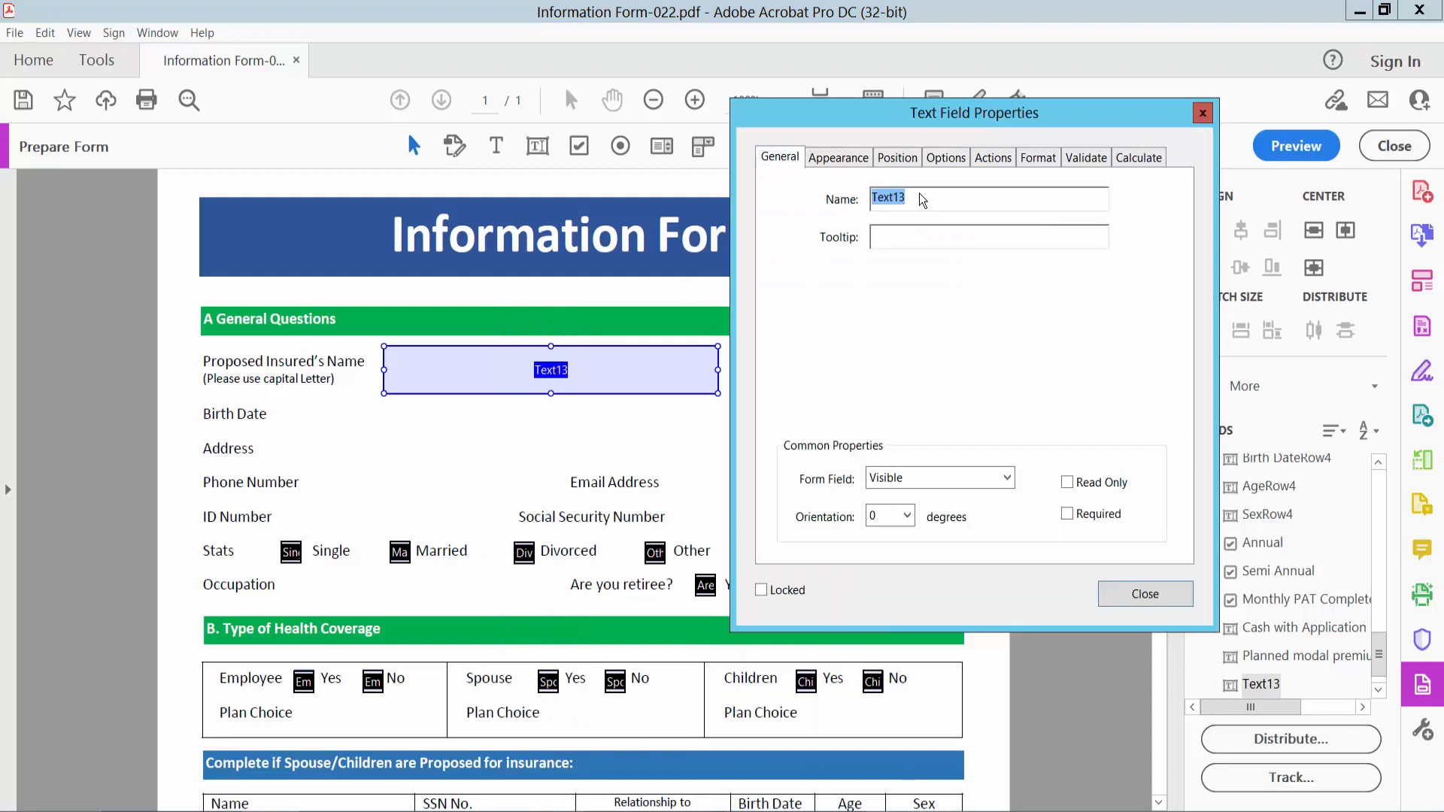
pyautogui.click(837, 158)
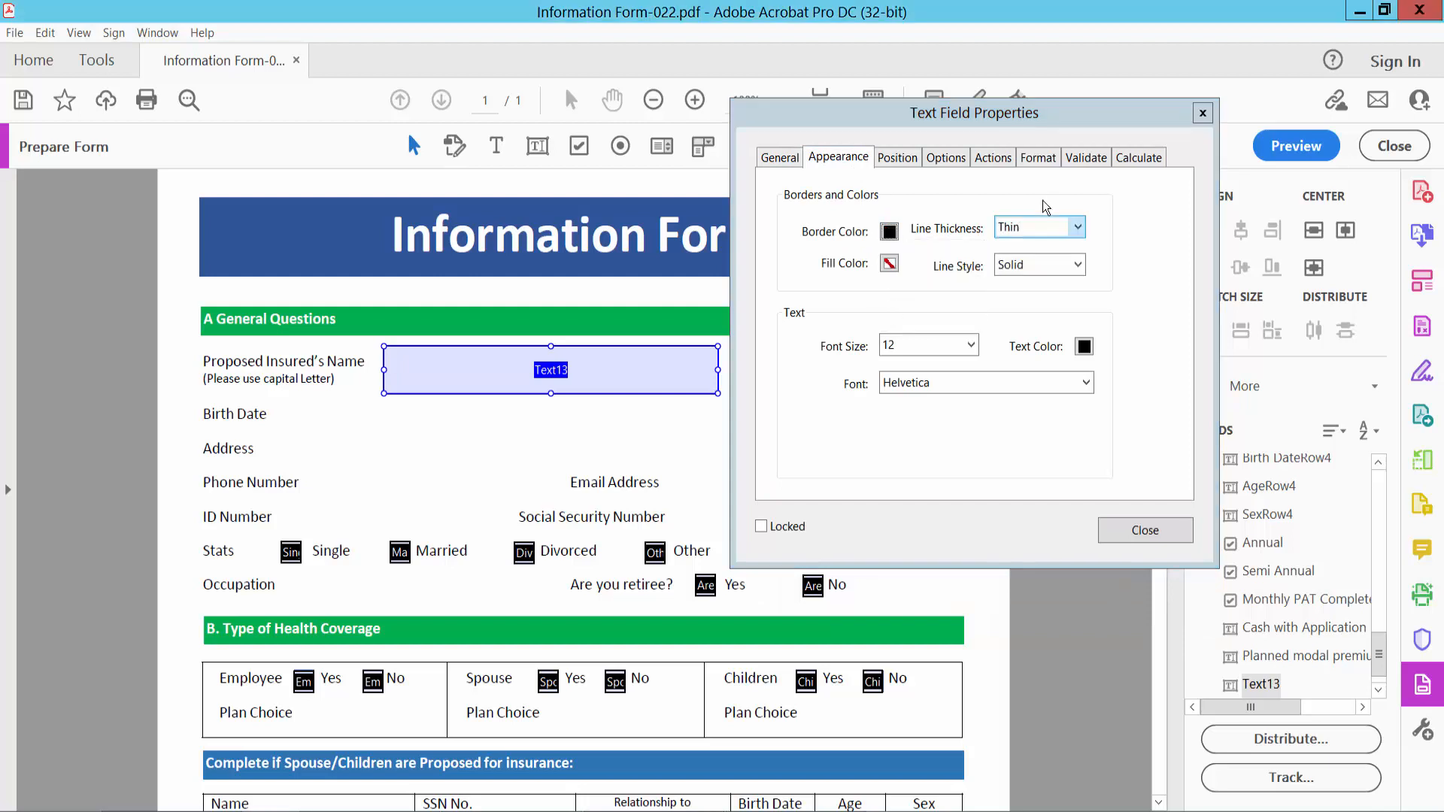
# Enable Limit of on the Options tab and set Text13 to 5 characters.
pyautogui.click(946, 157)
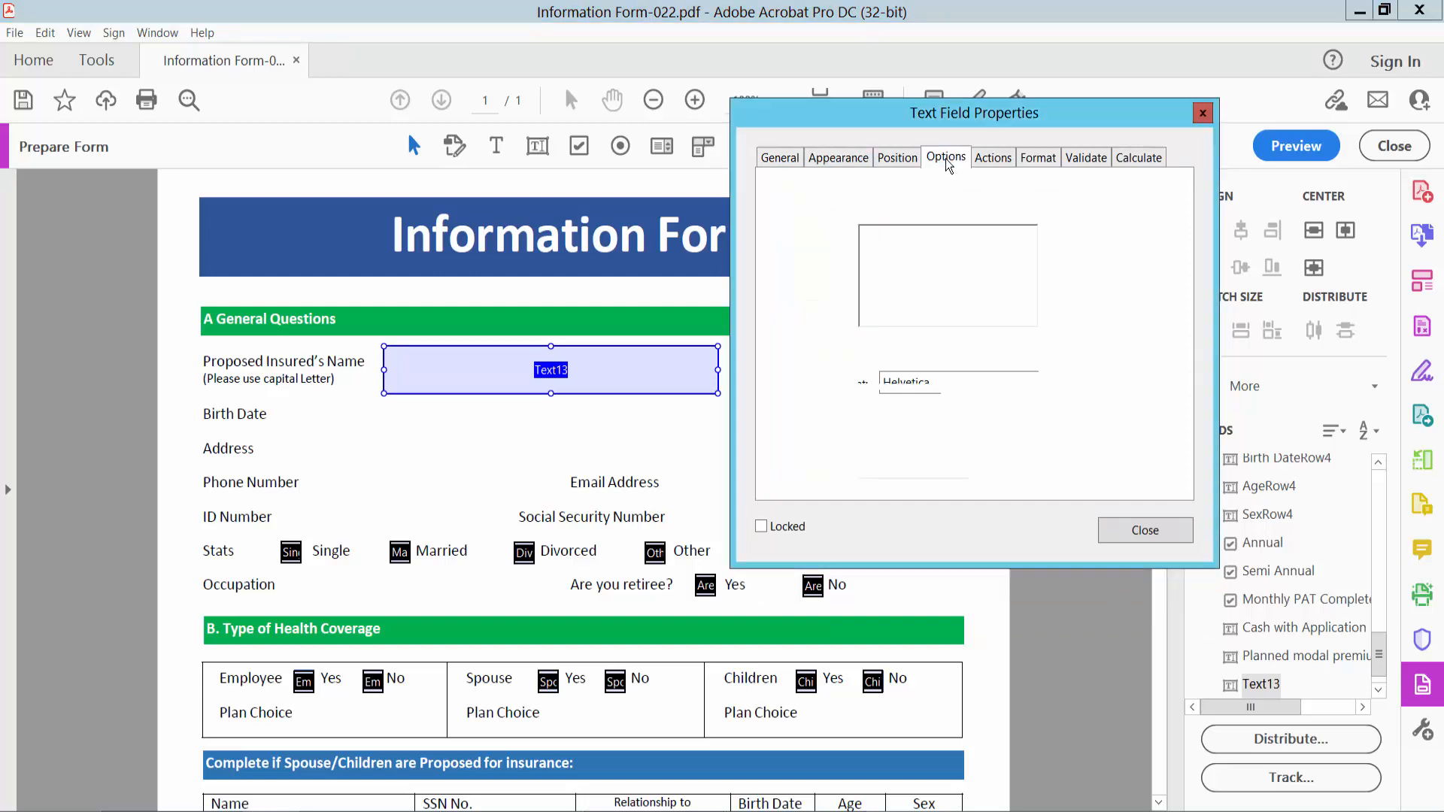
pyautogui.click(946, 157)
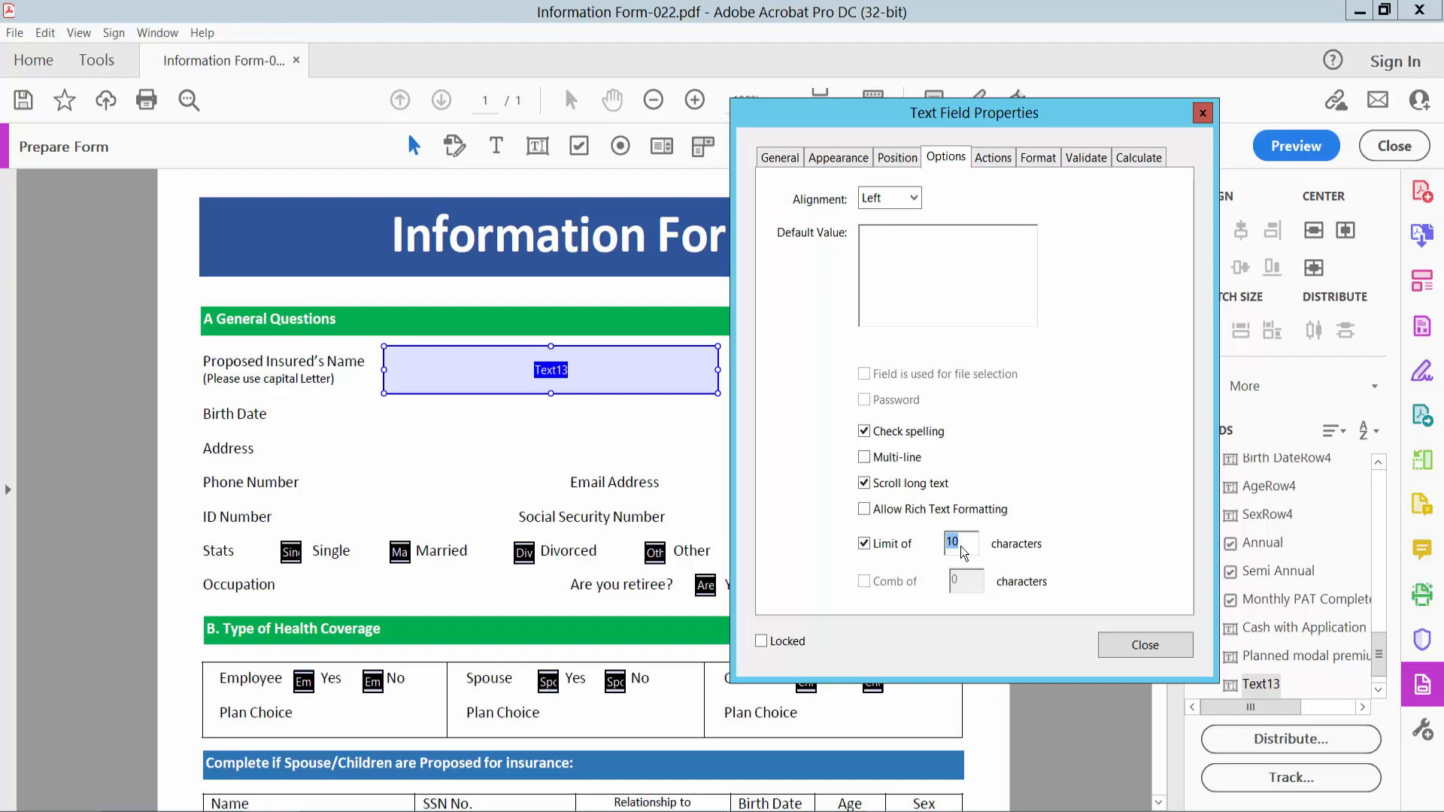
pyautogui.click(960, 542)
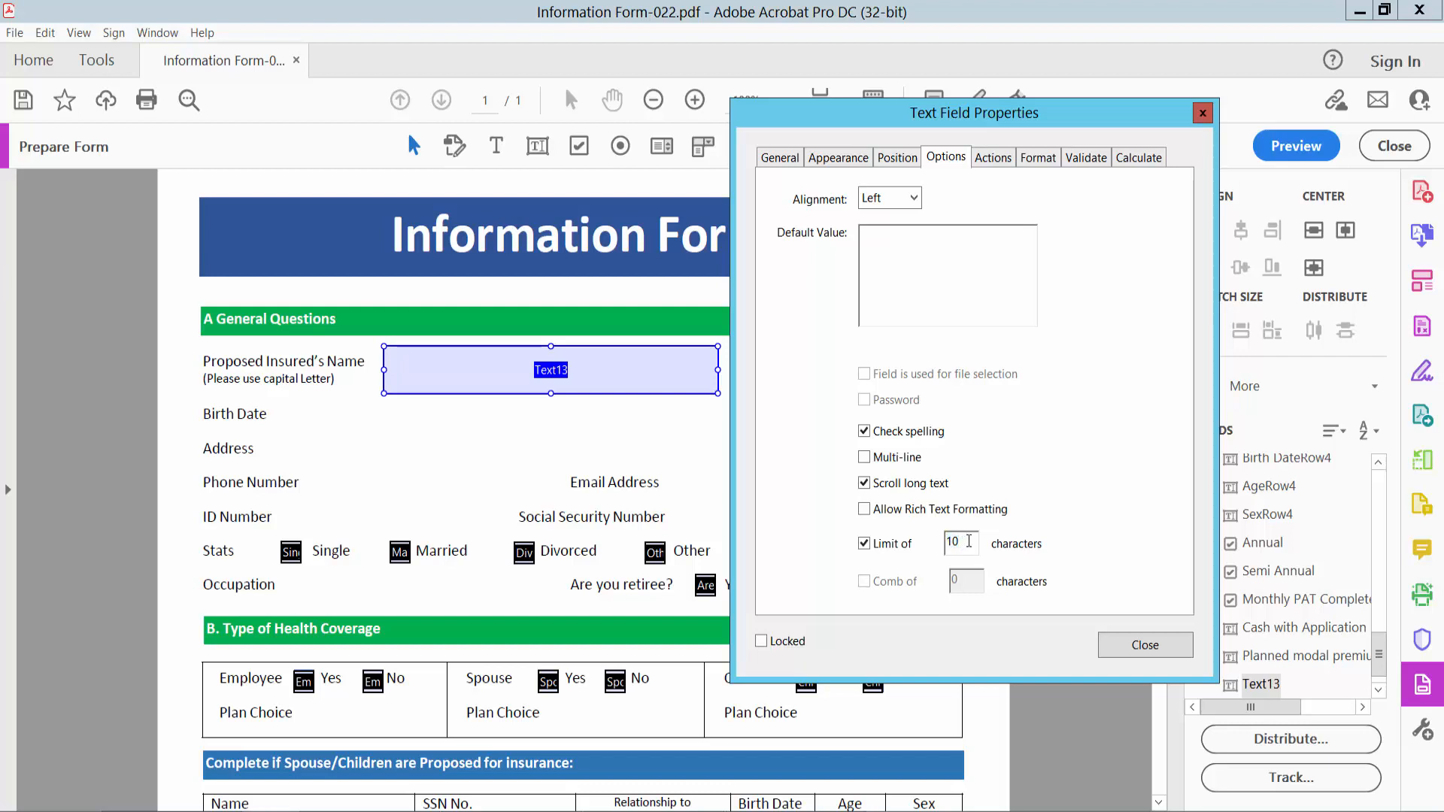
pyautogui.write('5')
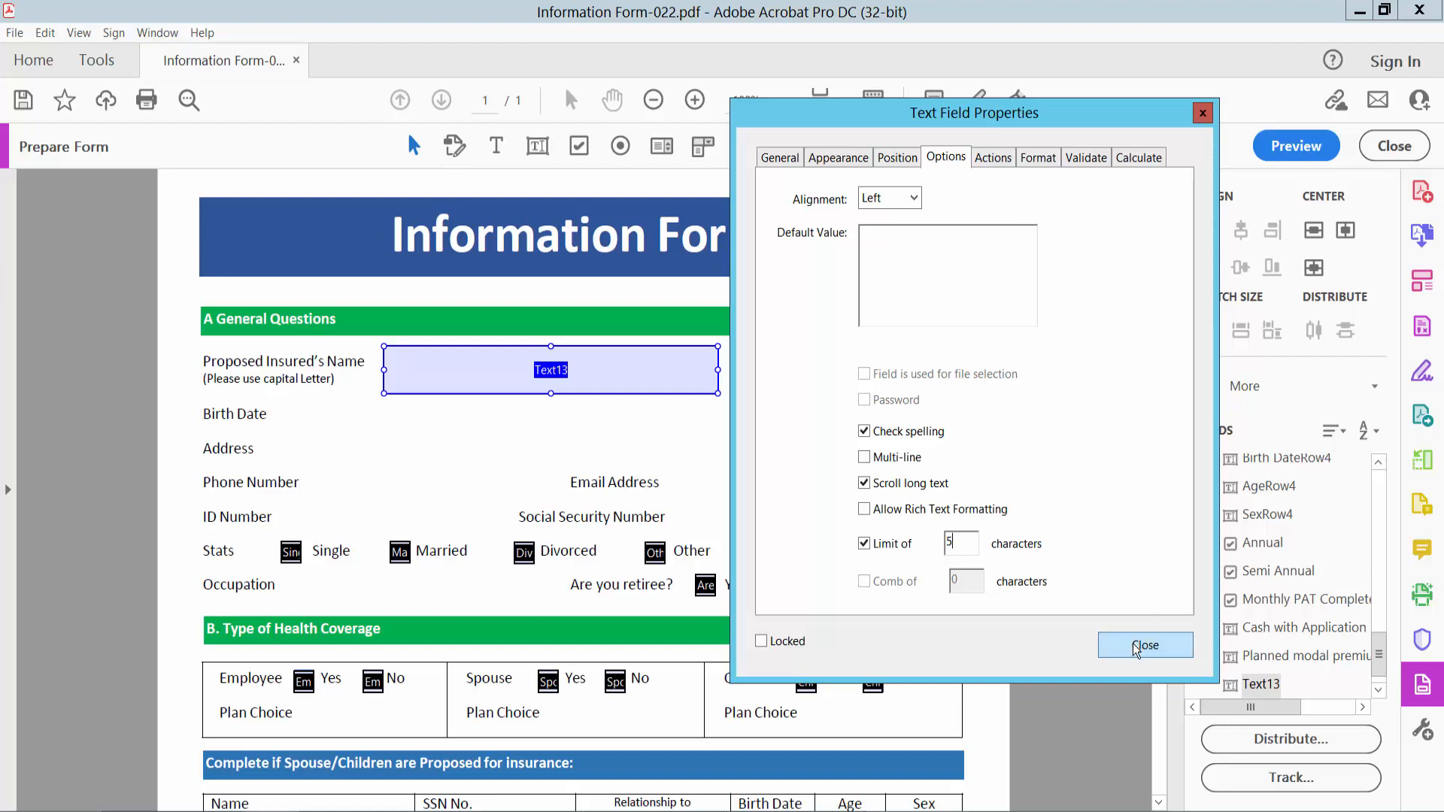
# Preview the form and type "typet" into the name field to test the limit.
pyautogui.click(1145, 644)
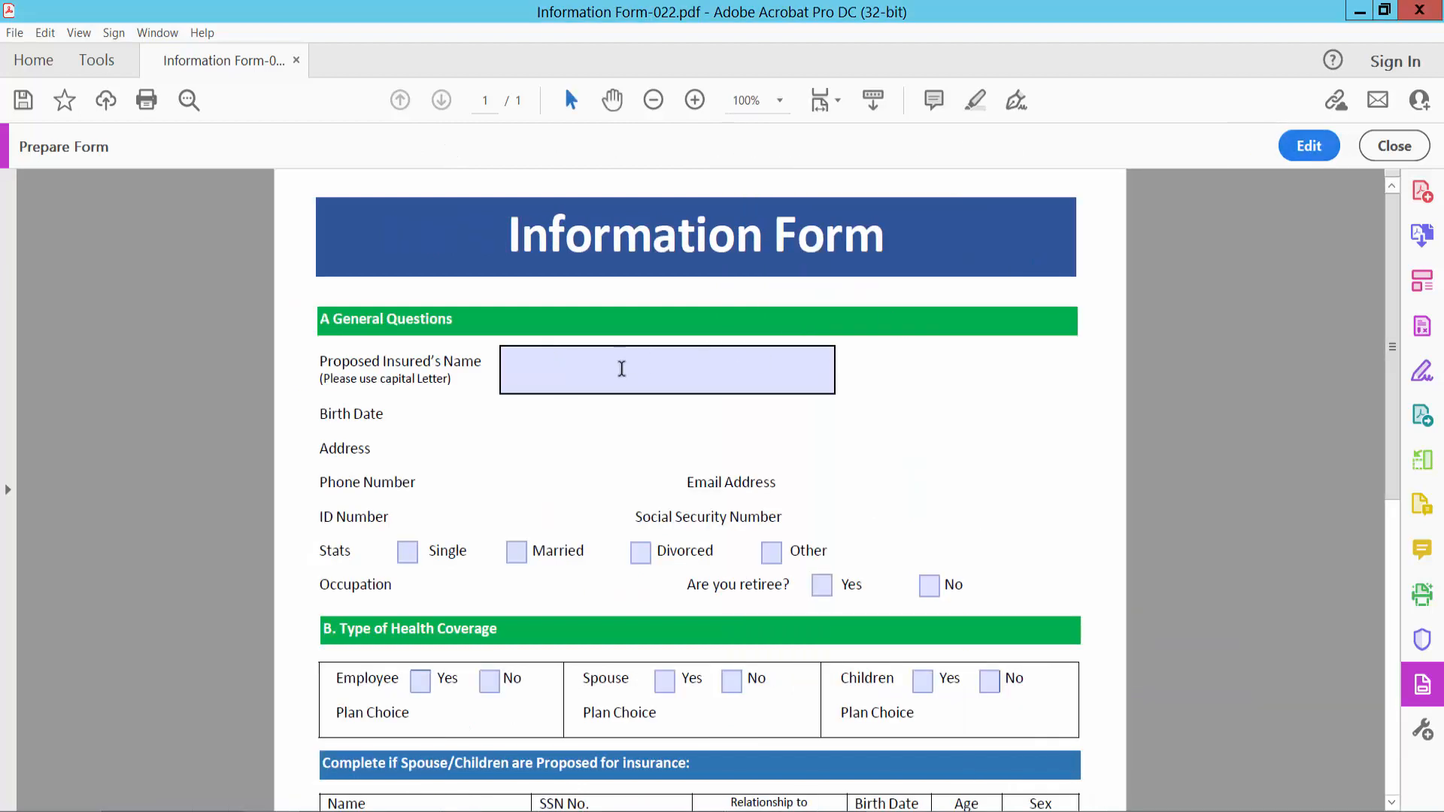
pyautogui.write('t')
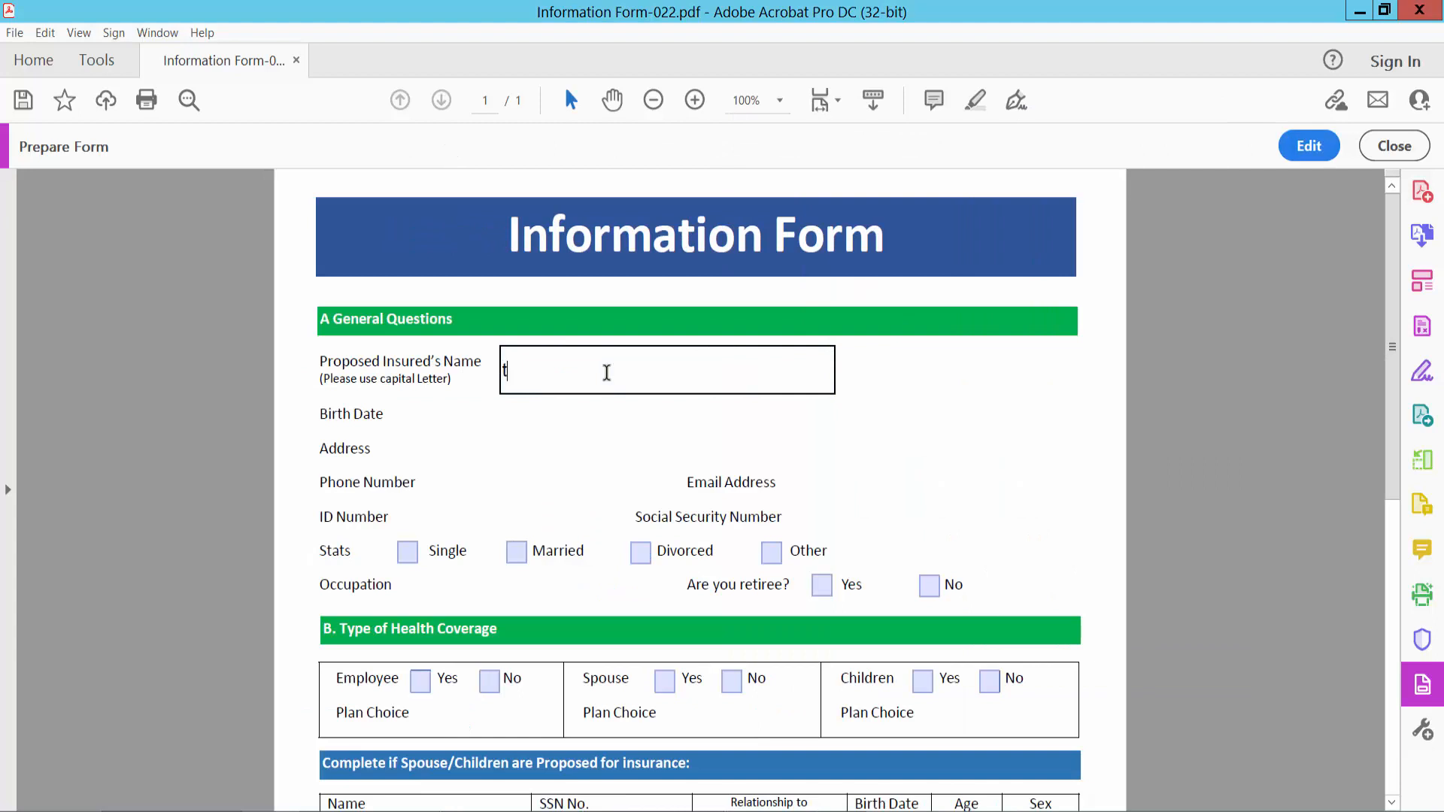
pyautogui.write('ype')
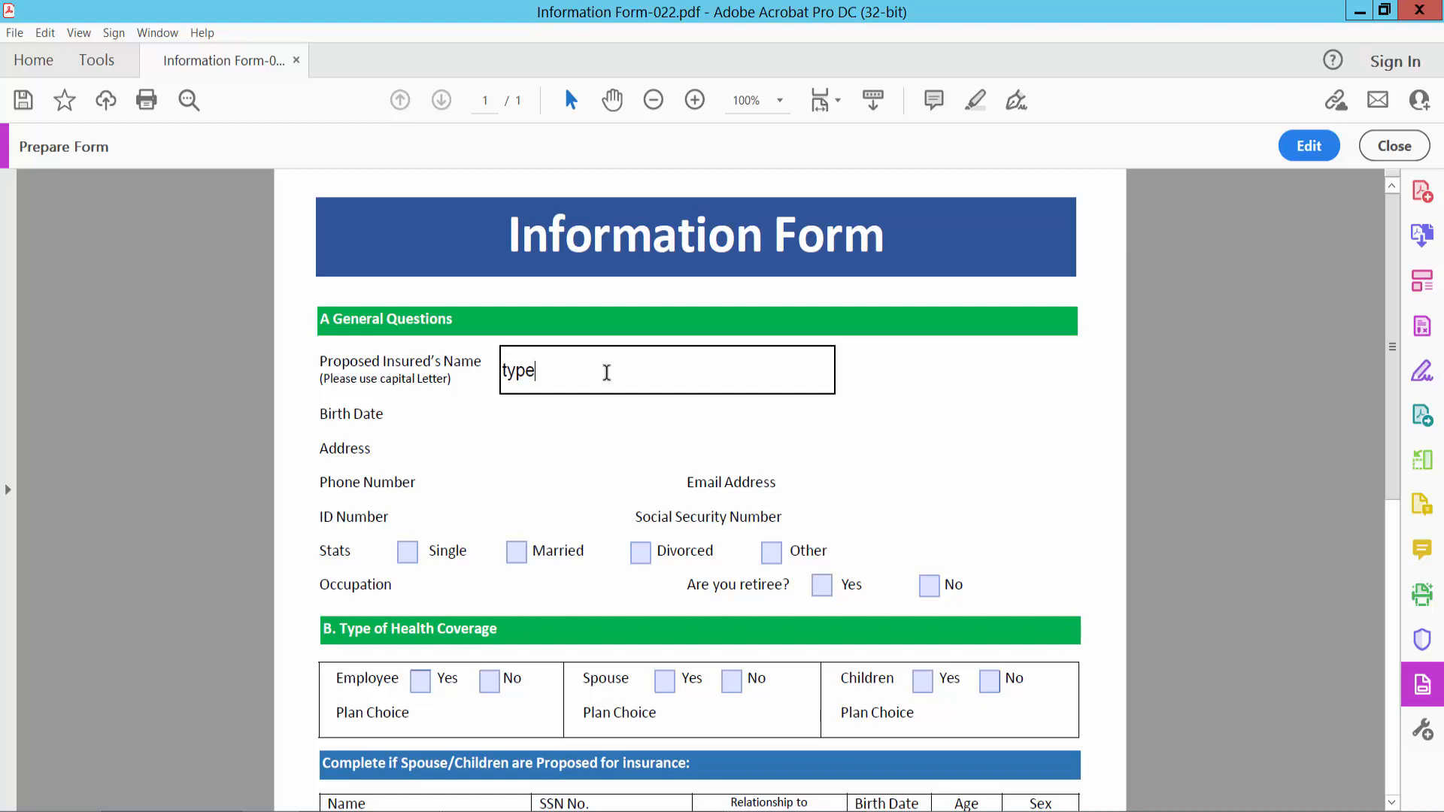
pyautogui.write('t')
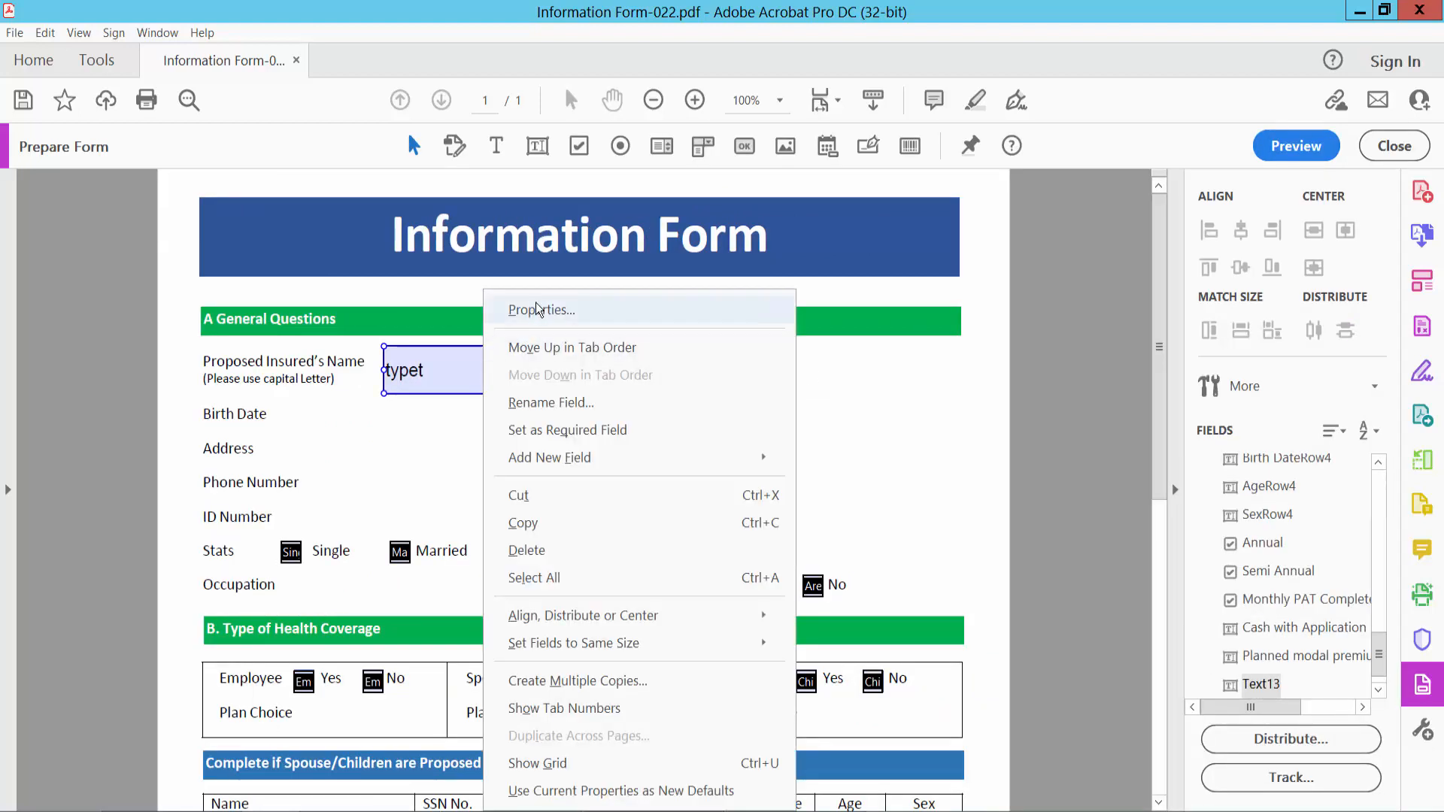
# Change Text13's Limit of value from 5 to 25 characters and close Properties.
pyautogui.click(540, 309)
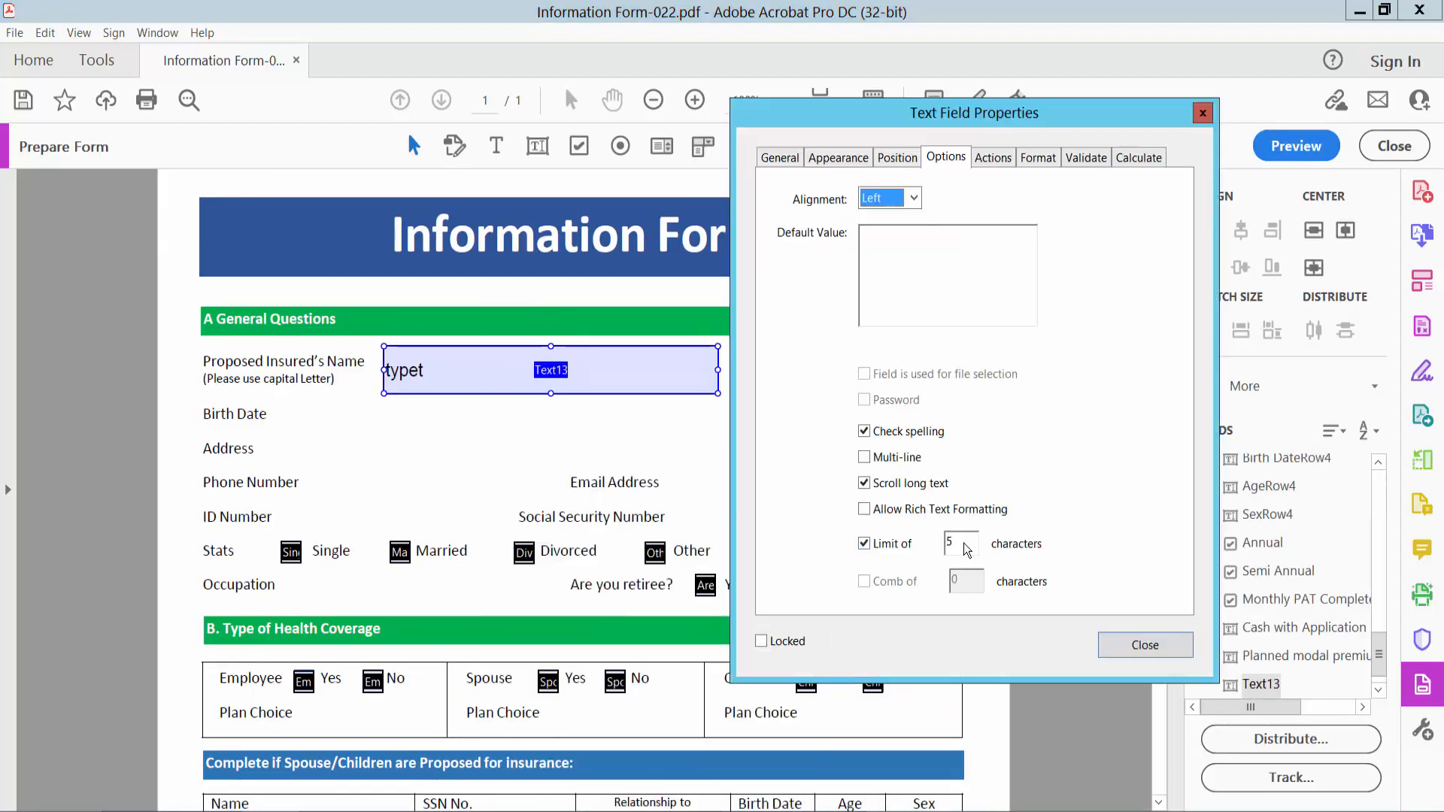
pyautogui.click(961, 543)
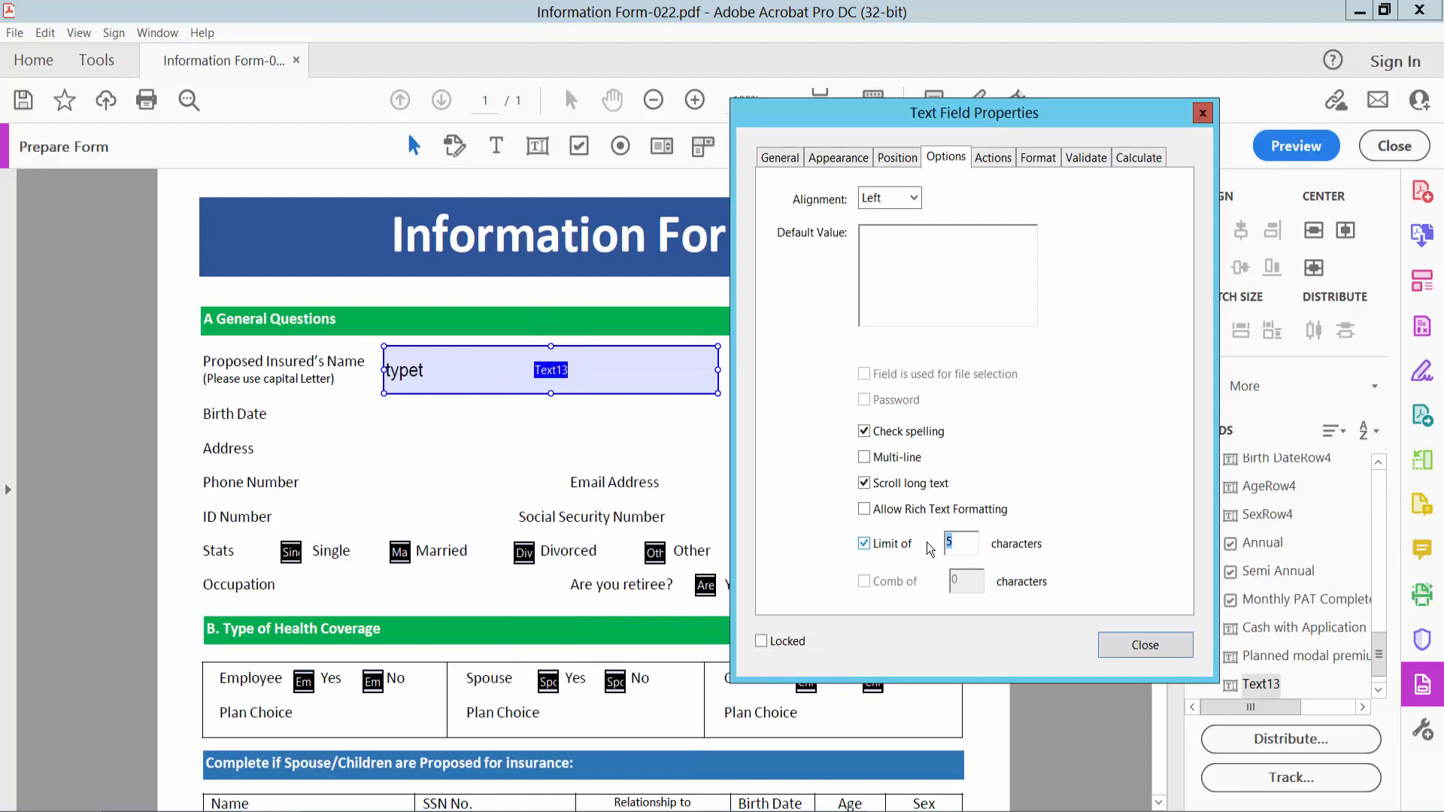
pyautogui.write('25')
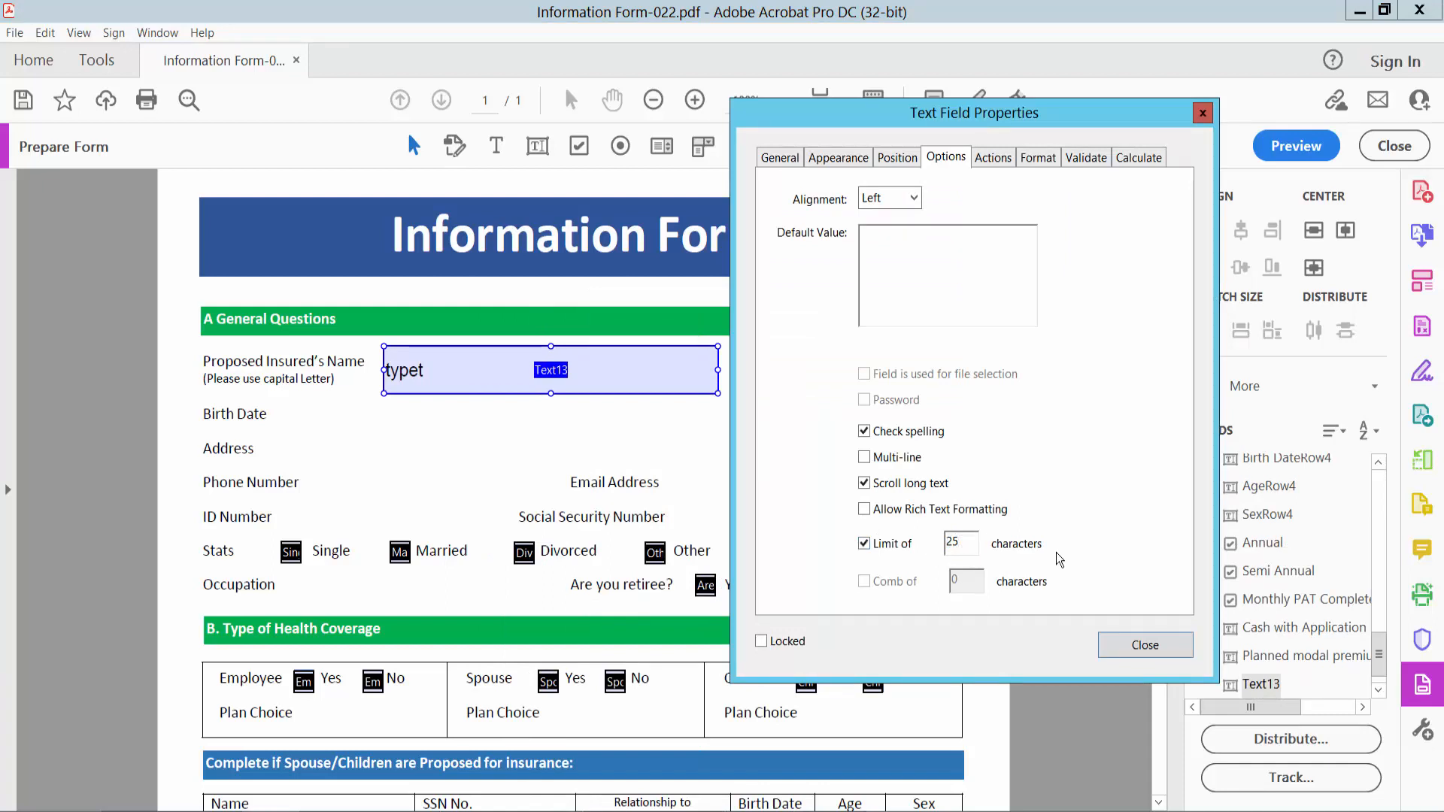
pyautogui.click(1144, 644)
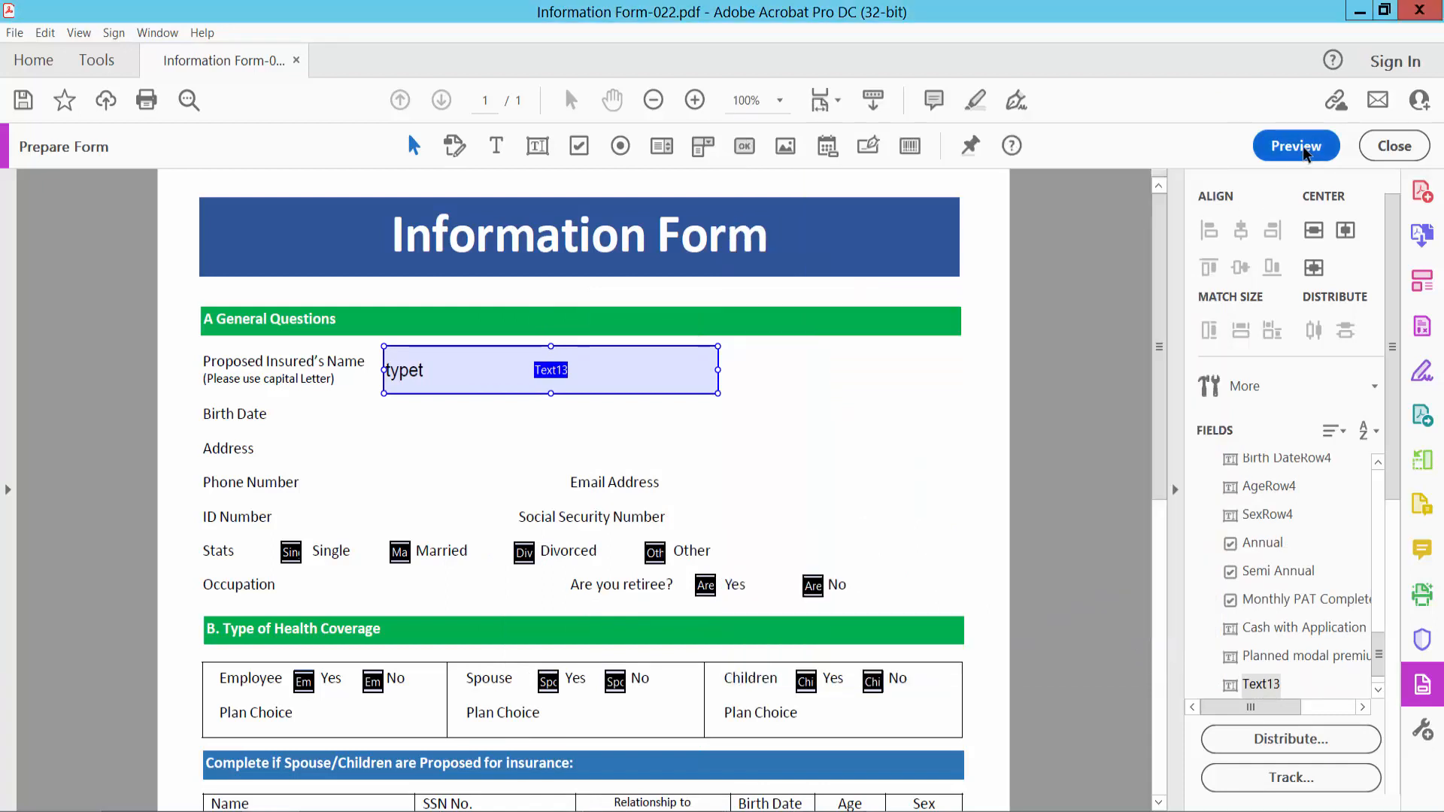
# Preview the form and type "how type chara" into the name field.
pyautogui.click(1295, 145)
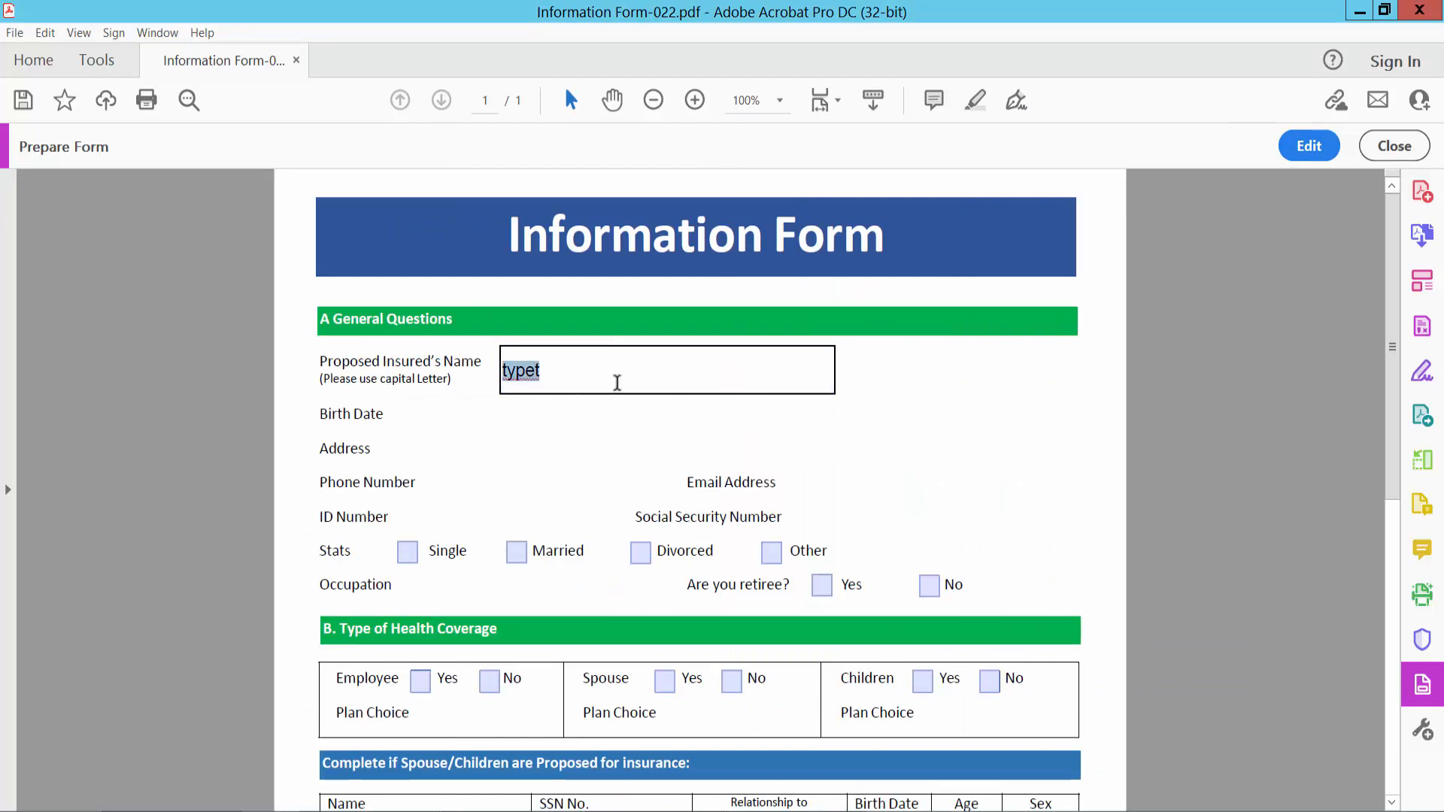
pyautogui.write('how')
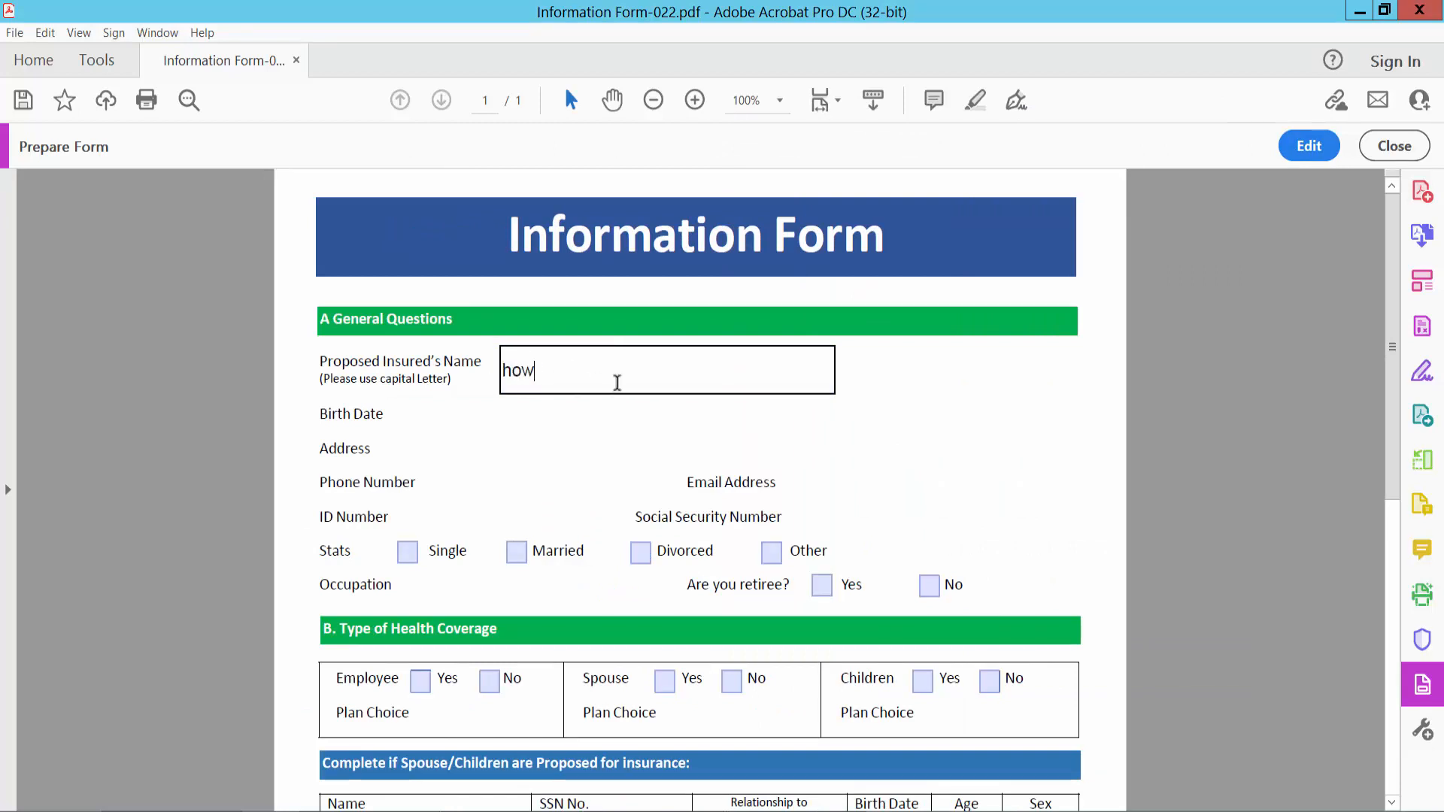
pyautogui.write('type')
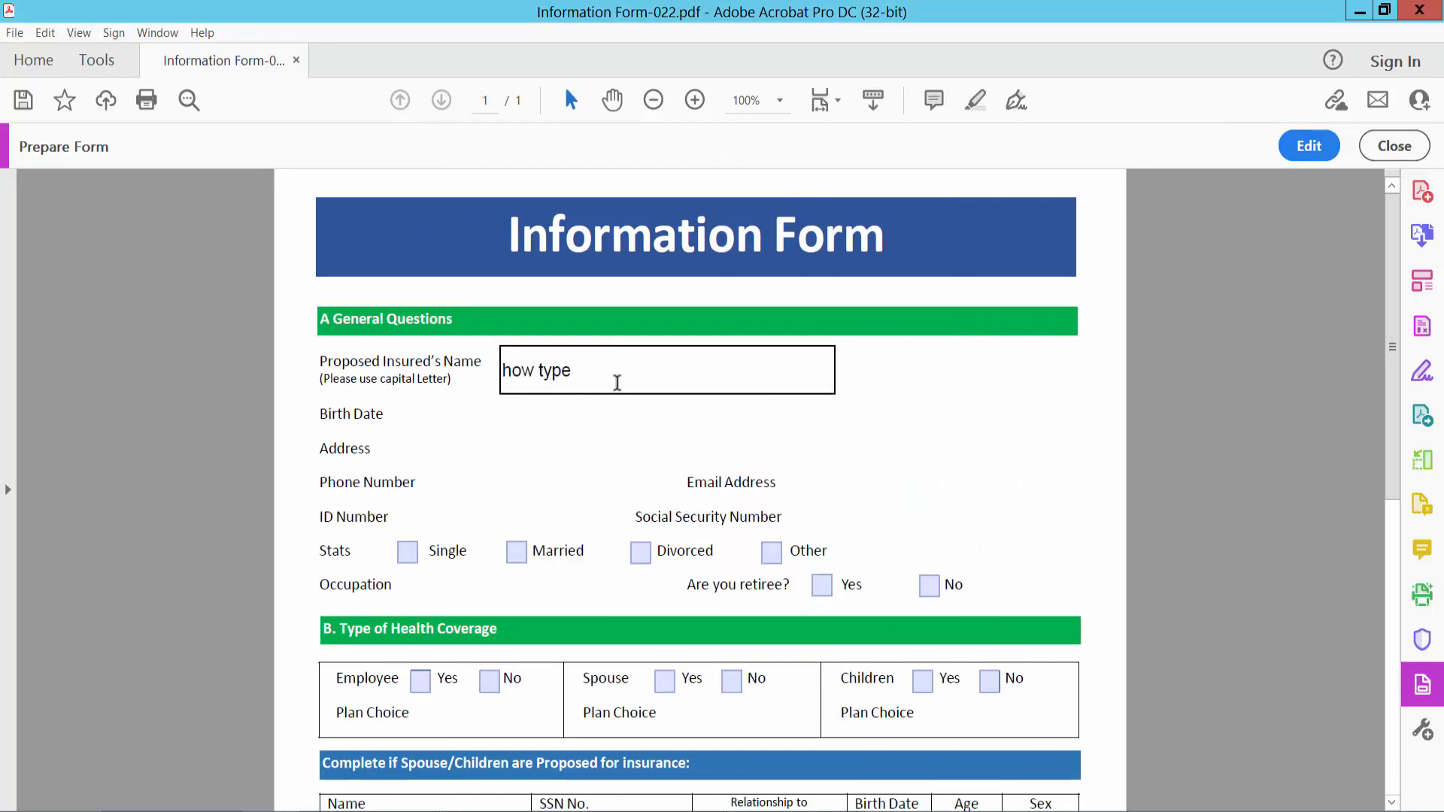
pyautogui.write('chara')
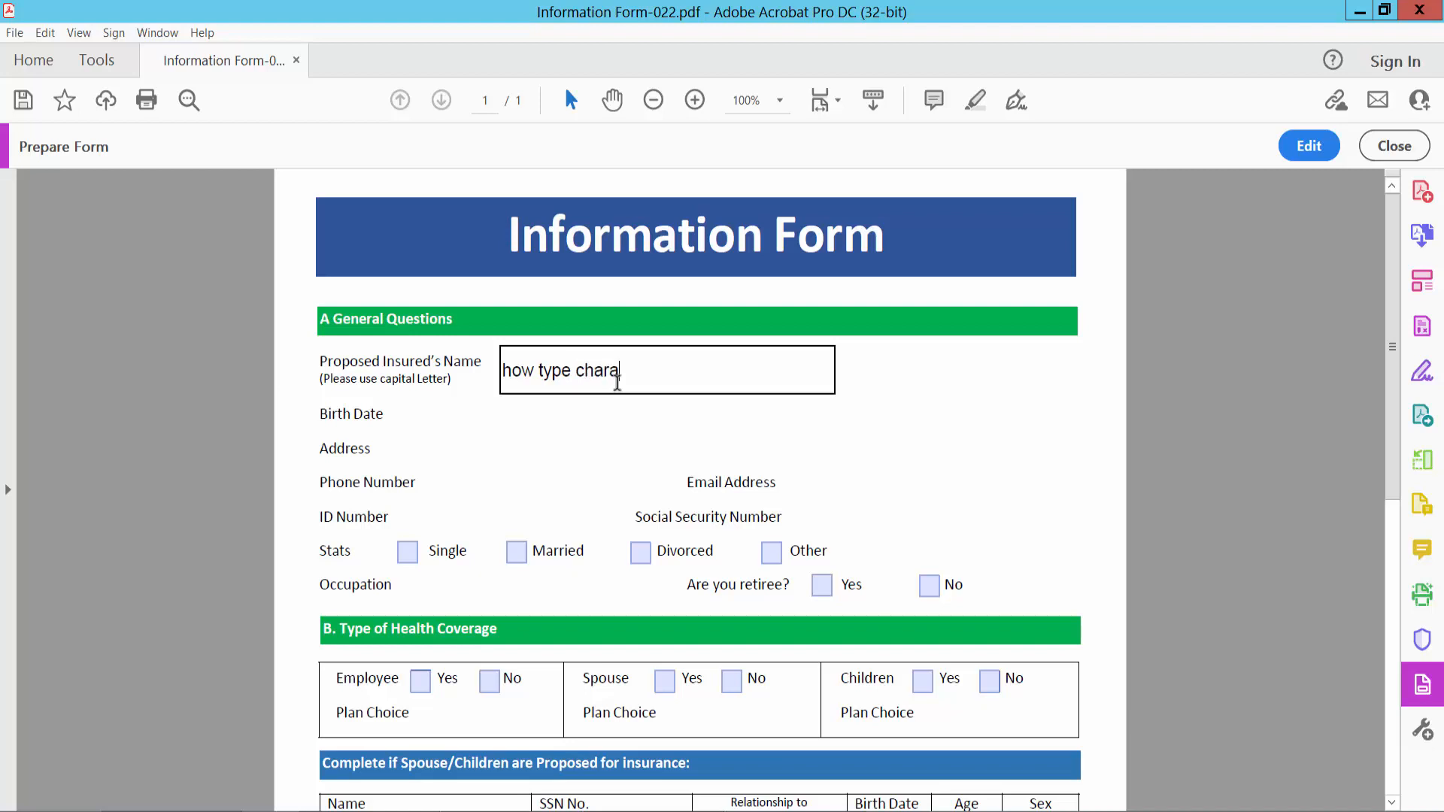
pyautogui.moveTo(919, 350)
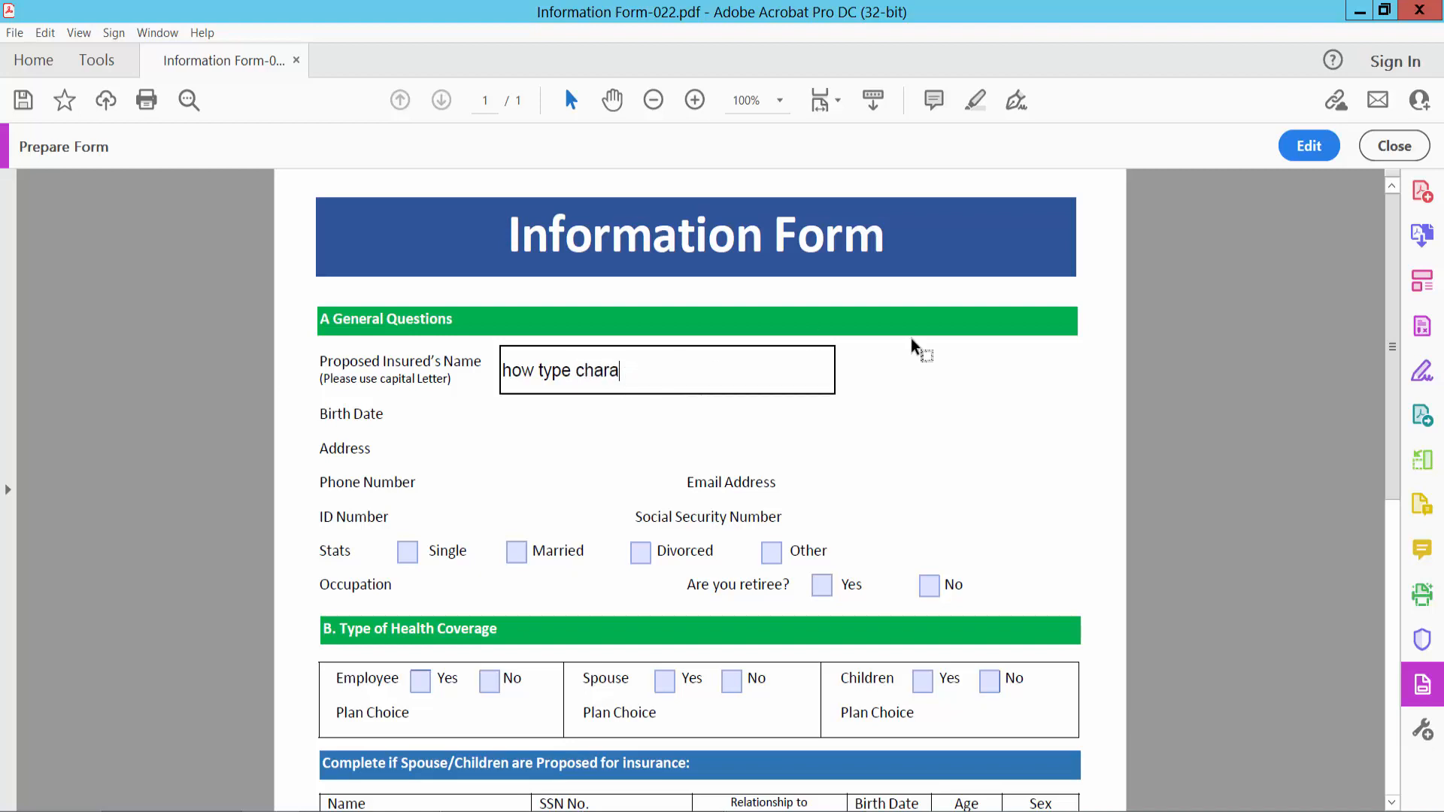